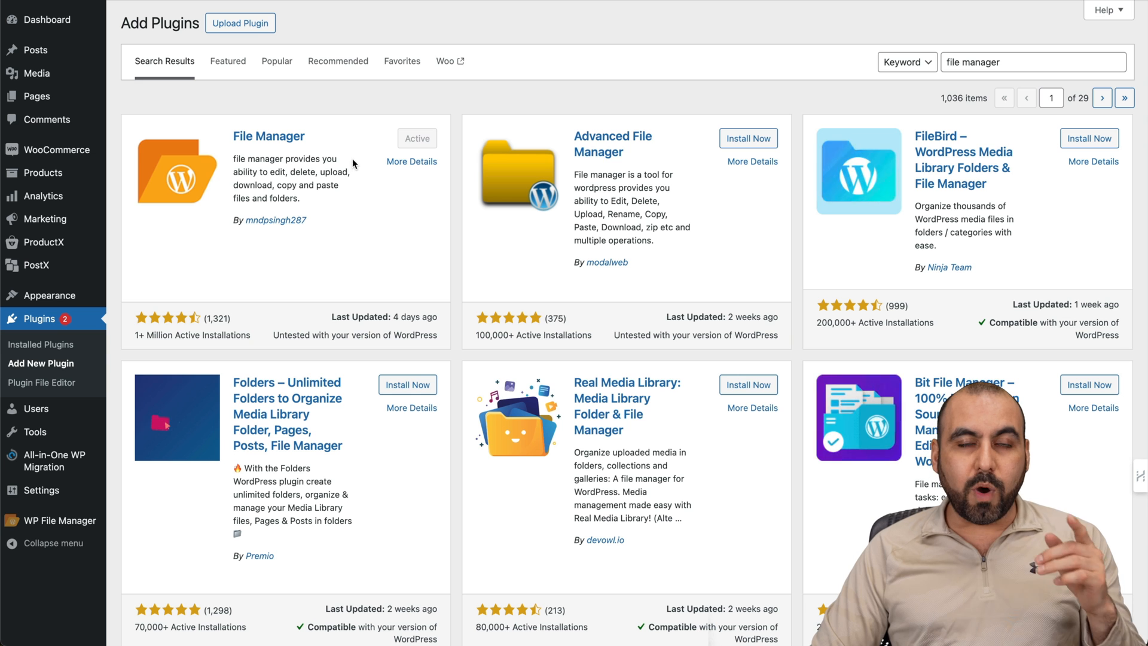
mouse_move(134, 342)
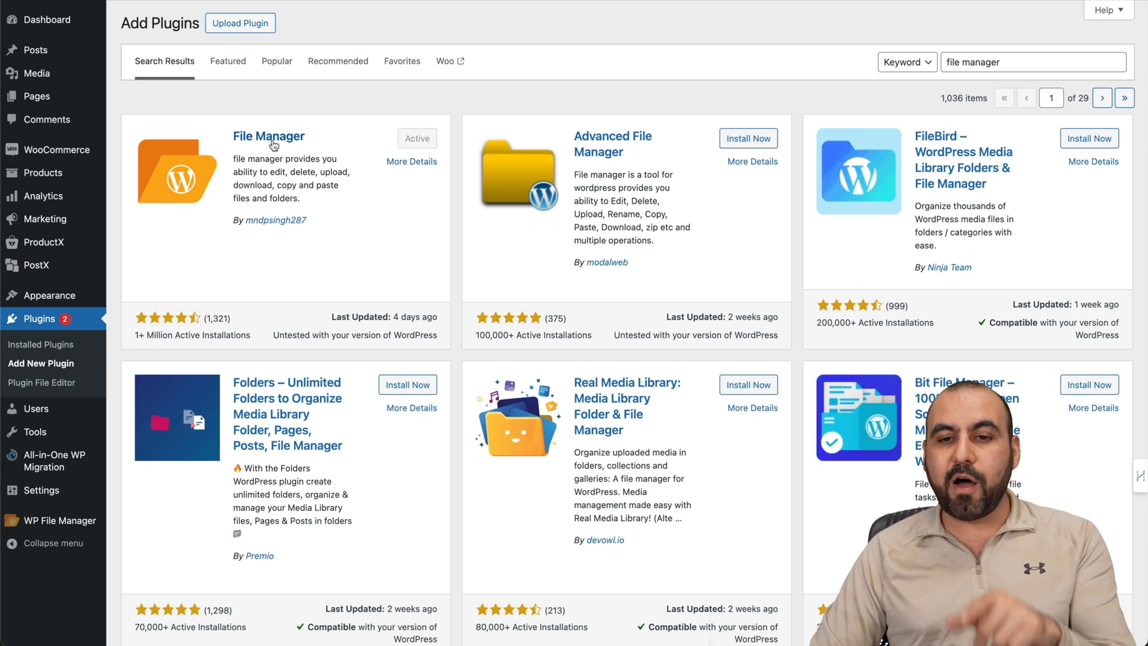
mouse_move(326, 150)
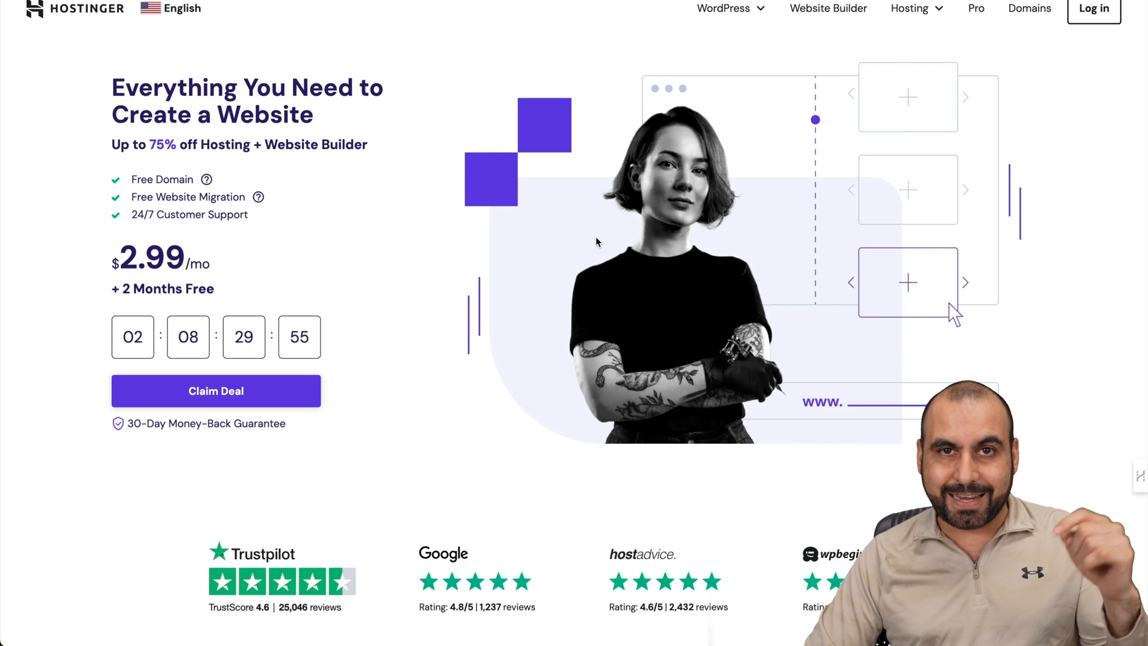
mouse_move(615, 231)
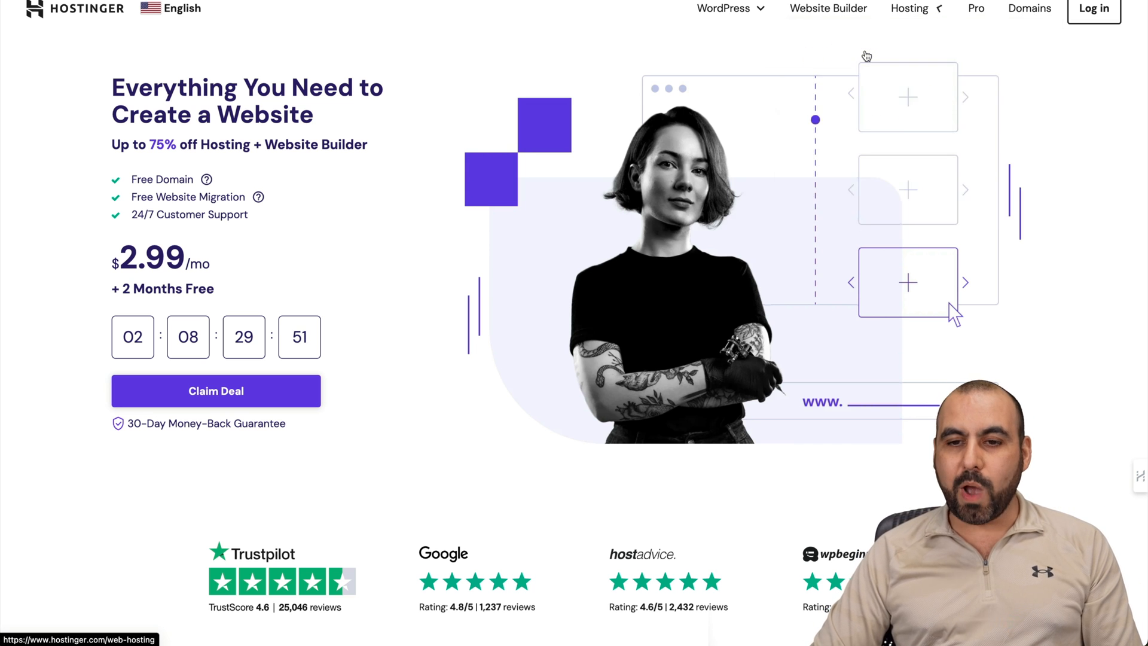
- Scroll to the Premium, Business and Cloud Startup plans and their Top Features lists
scroll(down, 3)
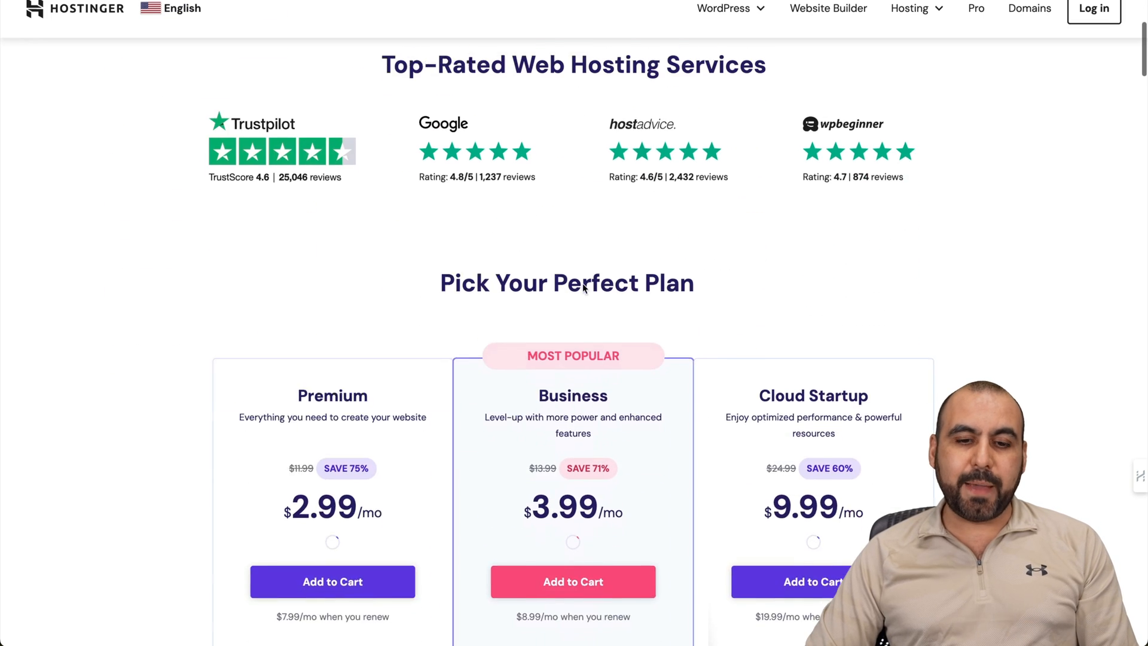
scroll(down, 3)
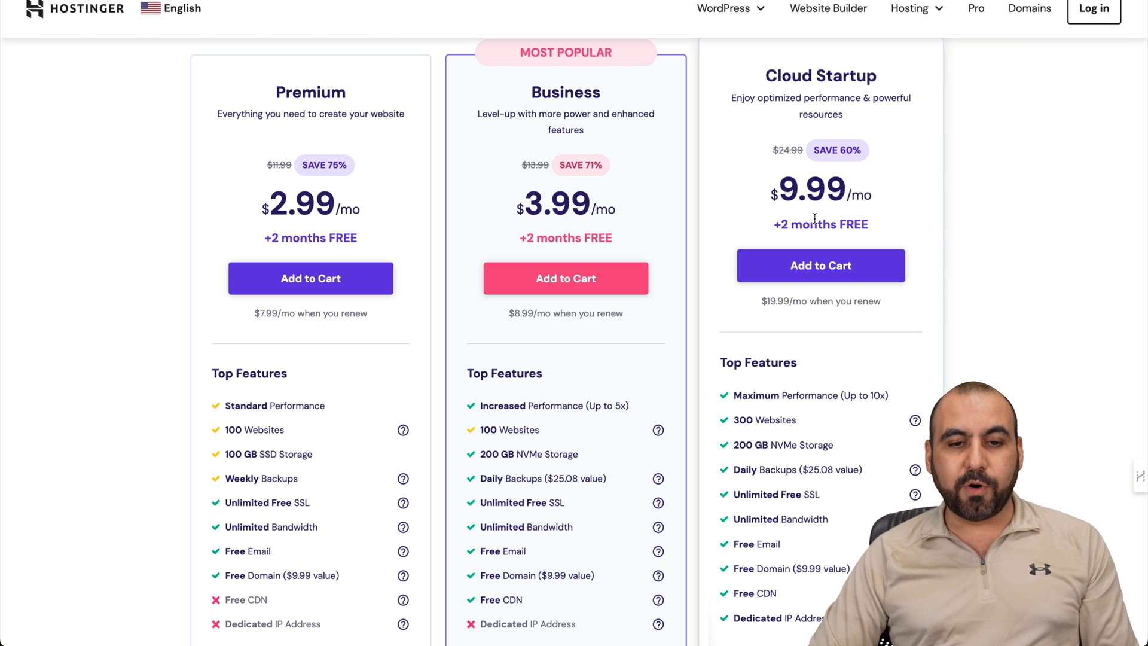
scroll(down, 3)
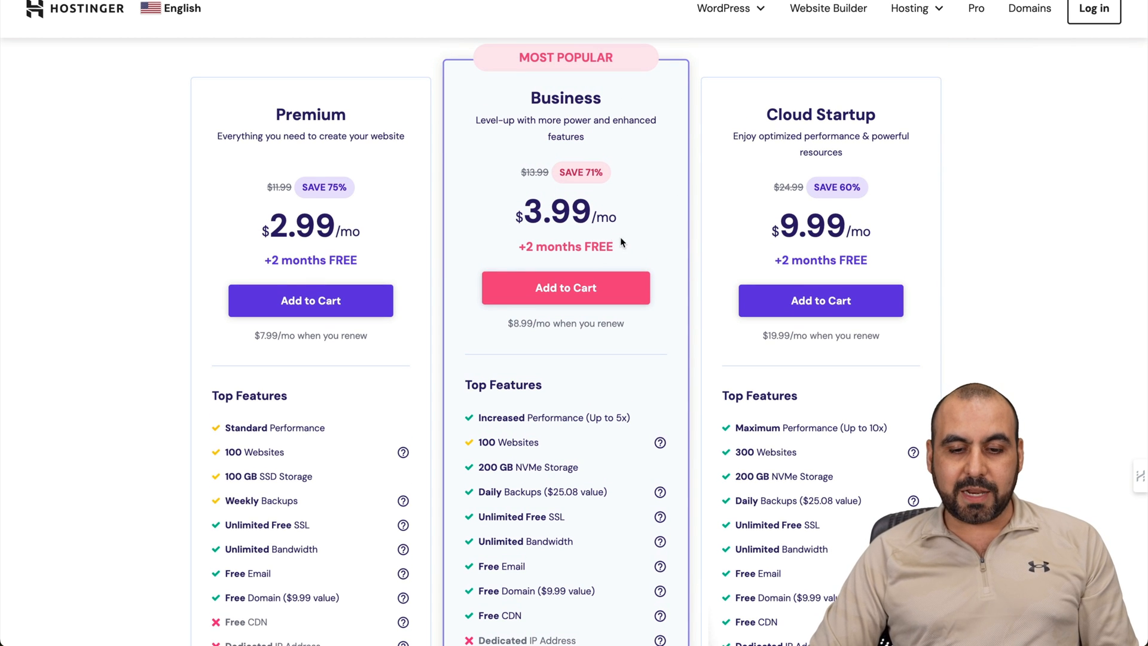
scroll(down, 3)
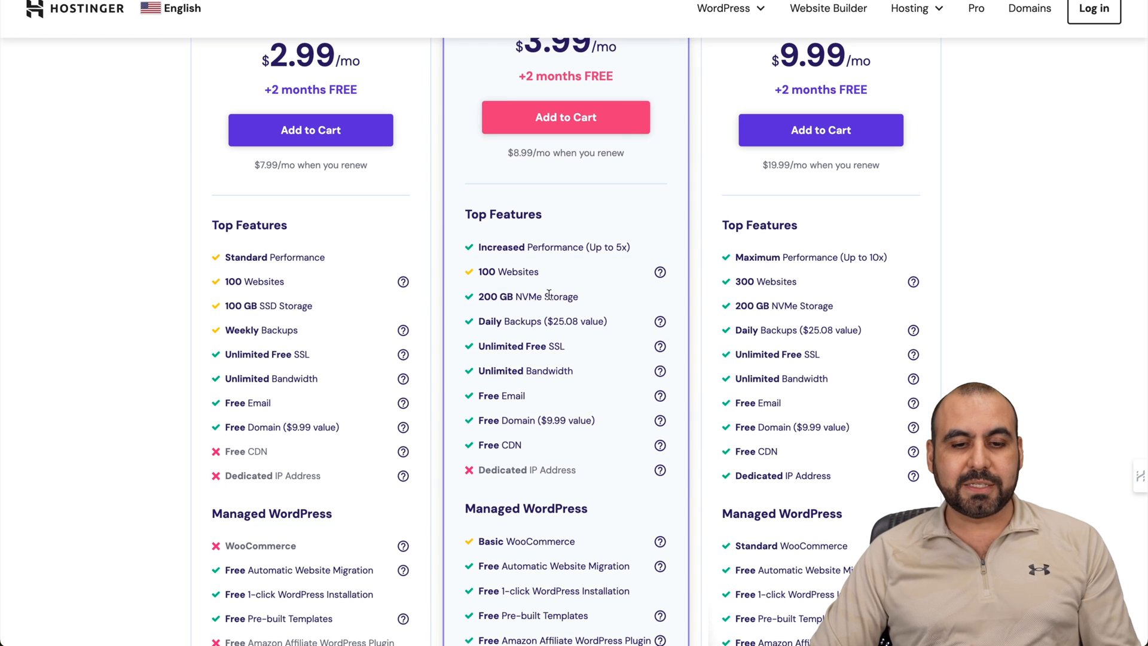
mouse_move(531, 311)
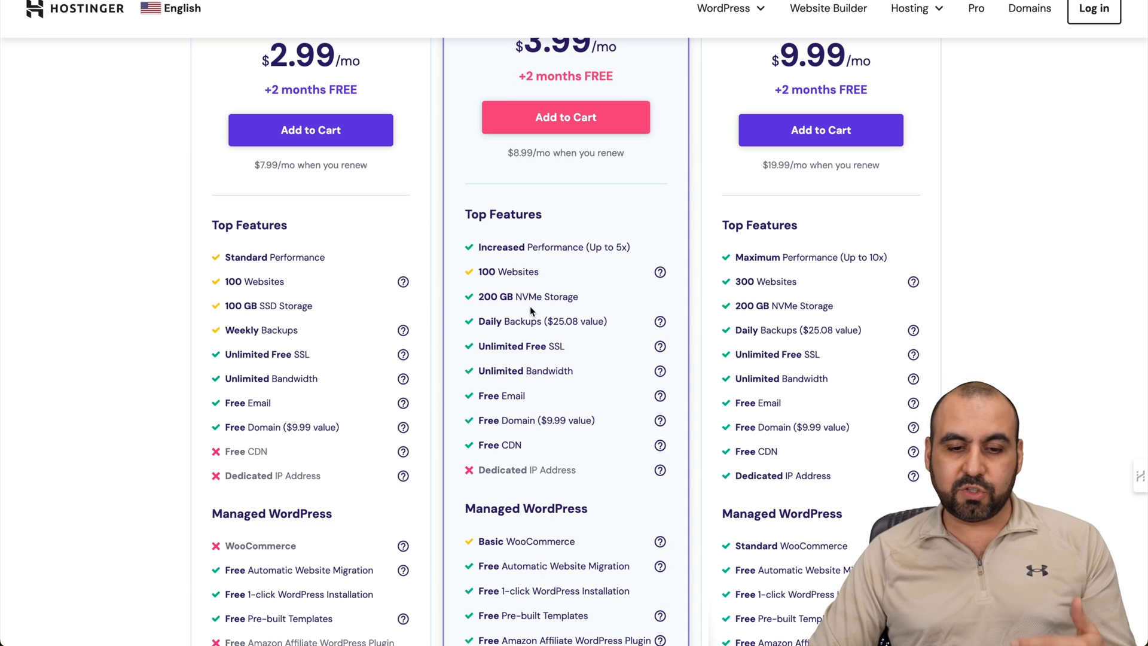
mouse_move(582, 313)
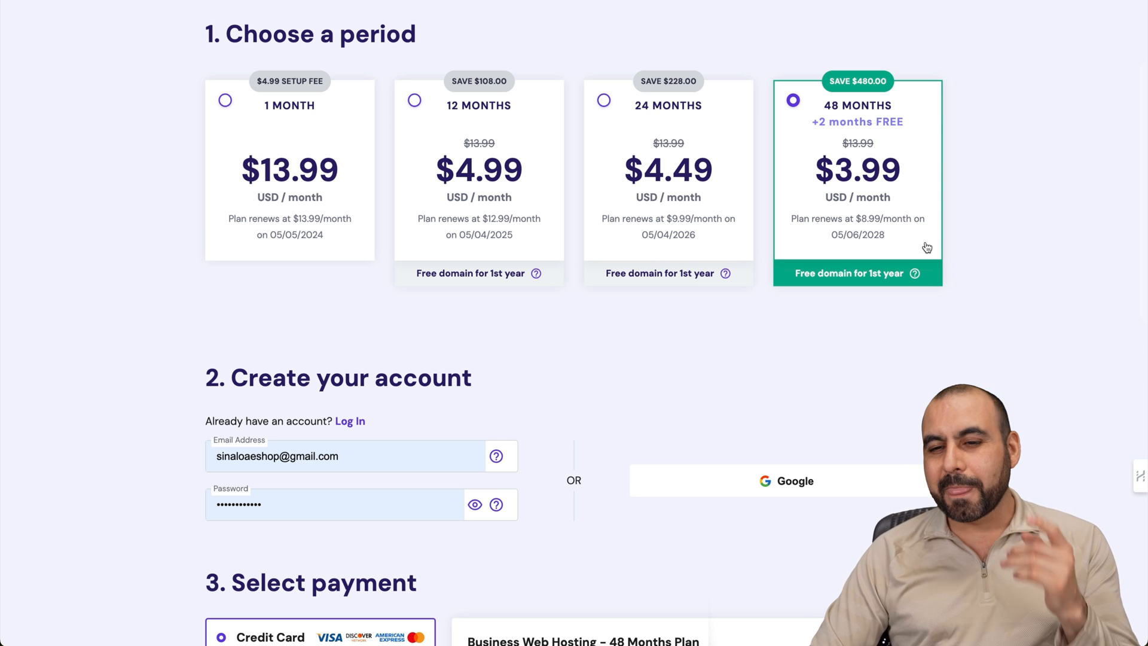
- Enter the SAAS coupon code and apply it to the 48-month Business order
scroll(down, 3)
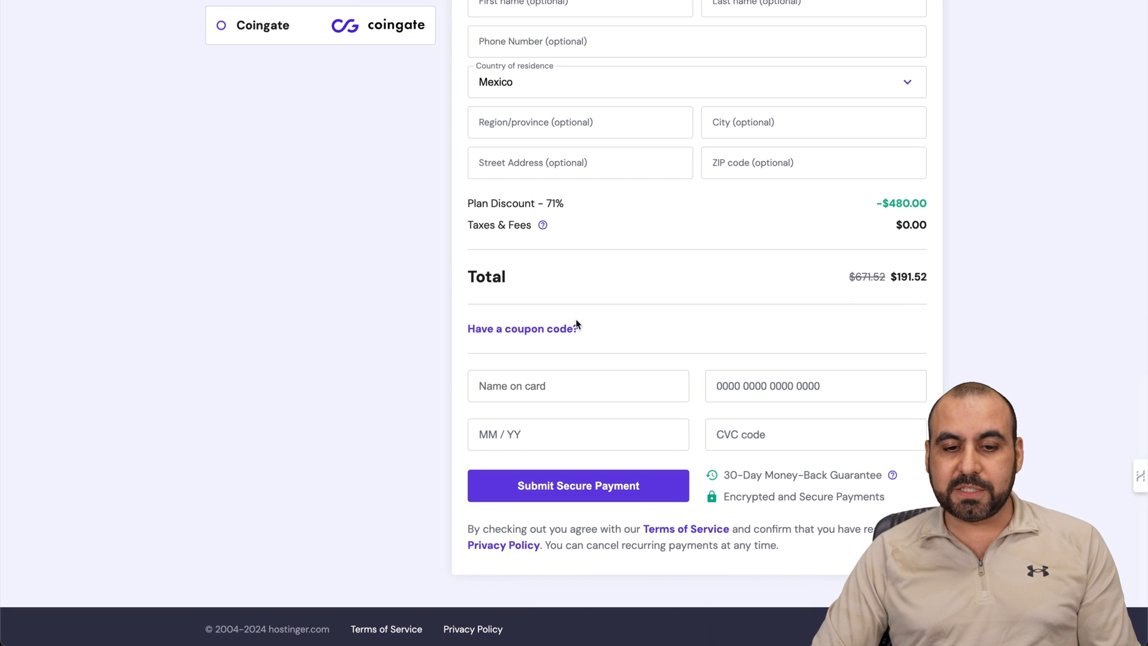
text(SAASMASTER)
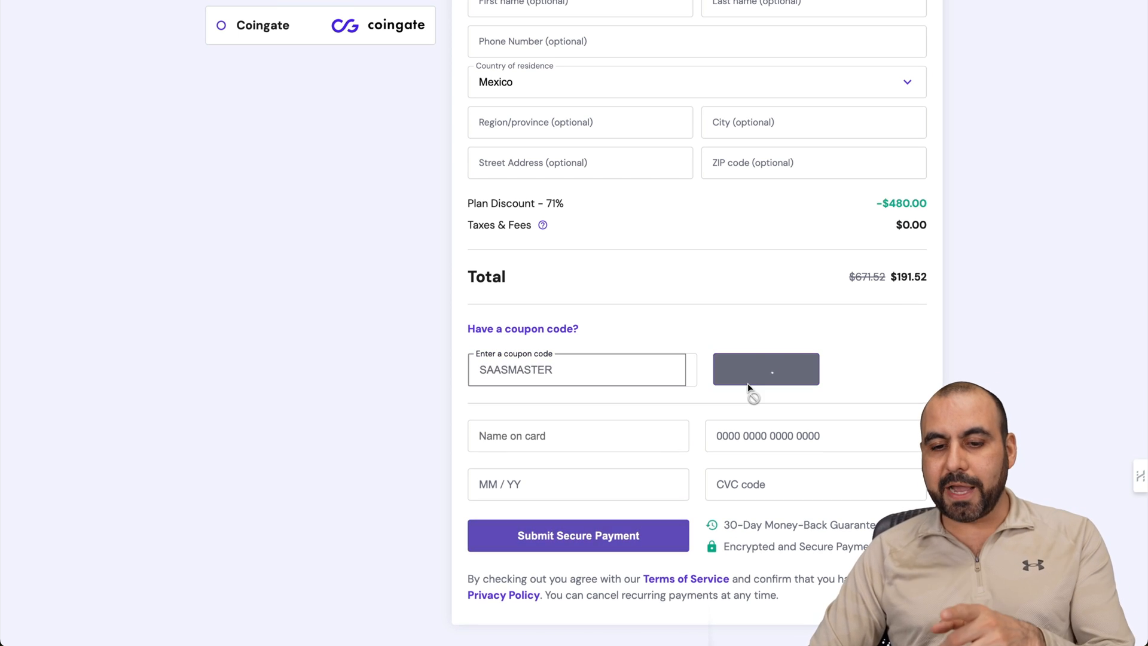
click(765, 369)
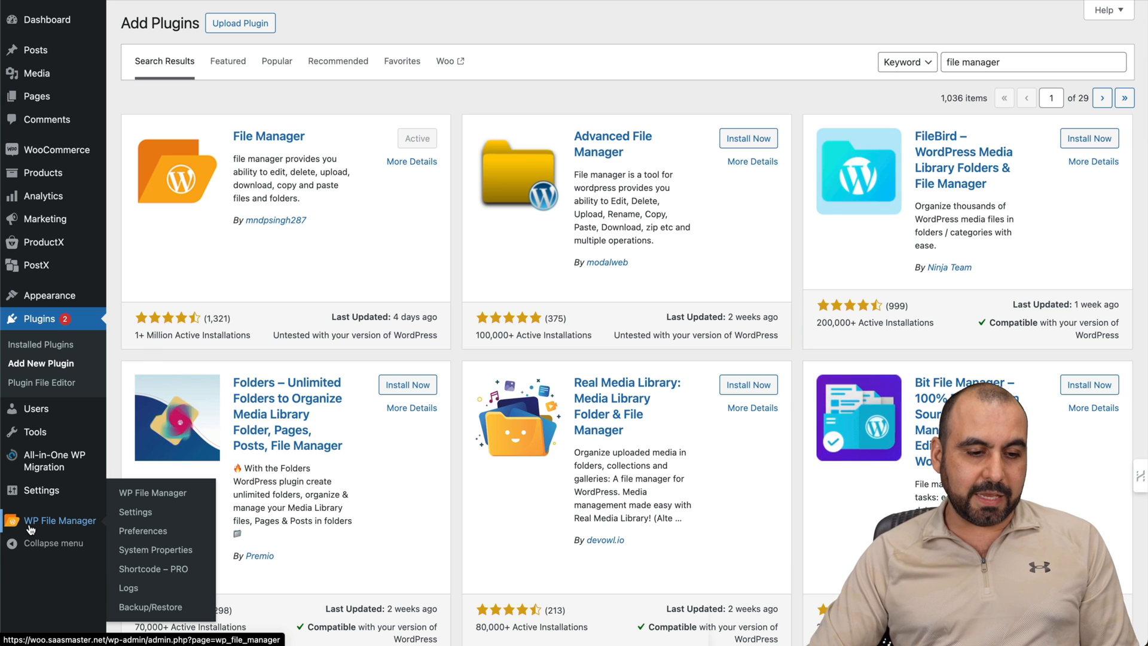
- Open WP File Manager and navigate into the wp-content folder
click(63, 520)
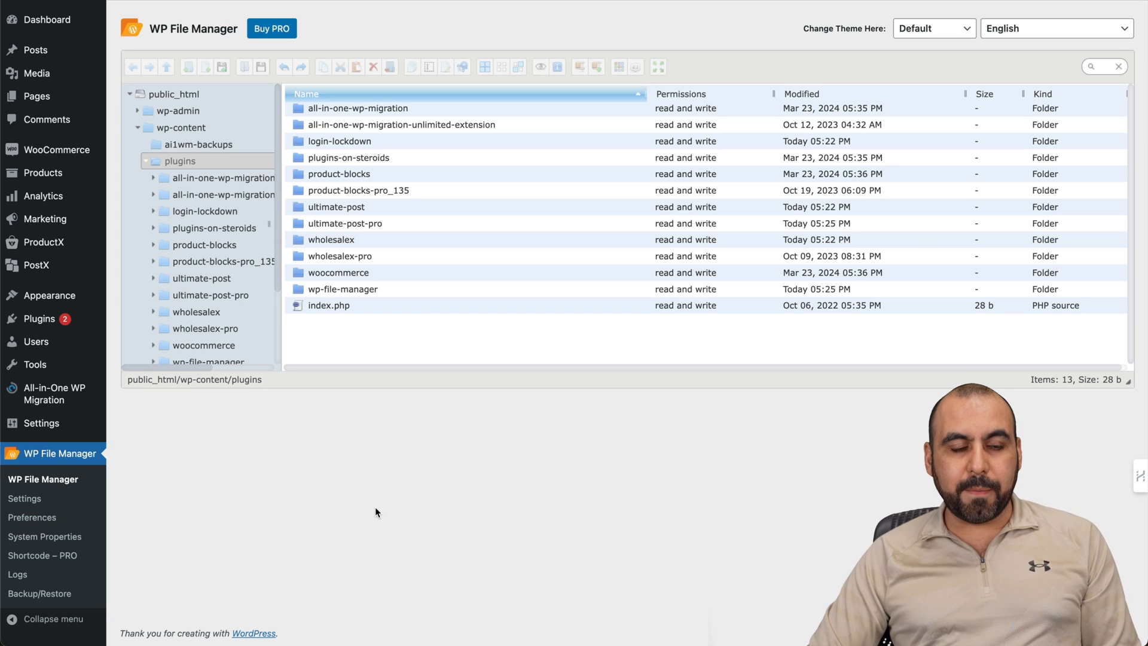
click(179, 160)
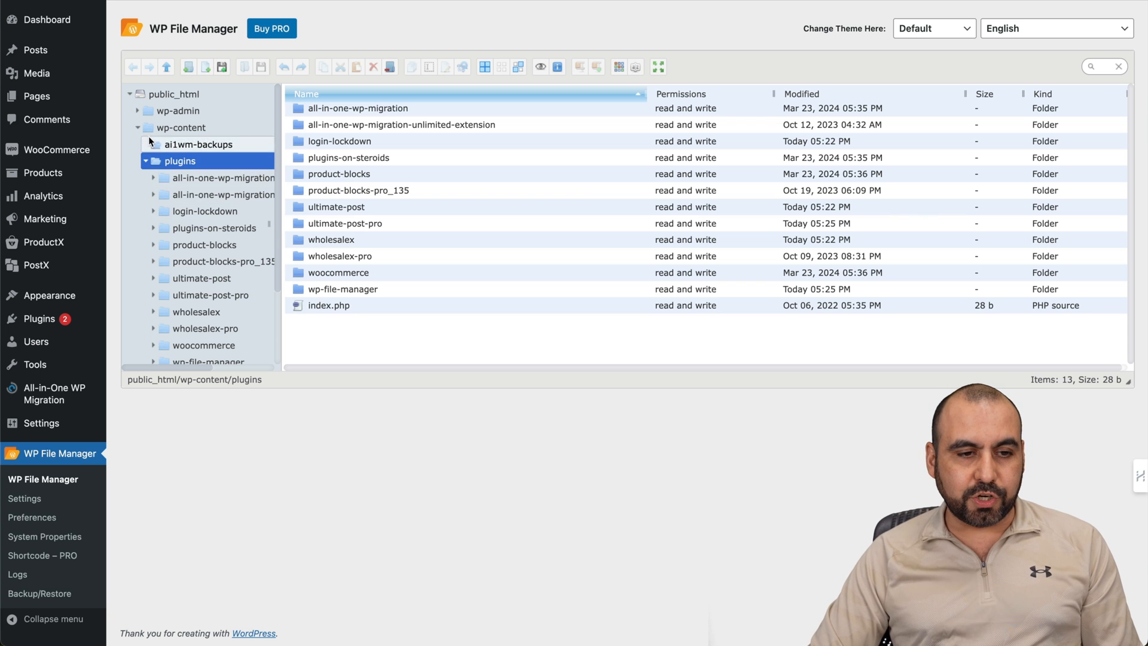
click(137, 128)
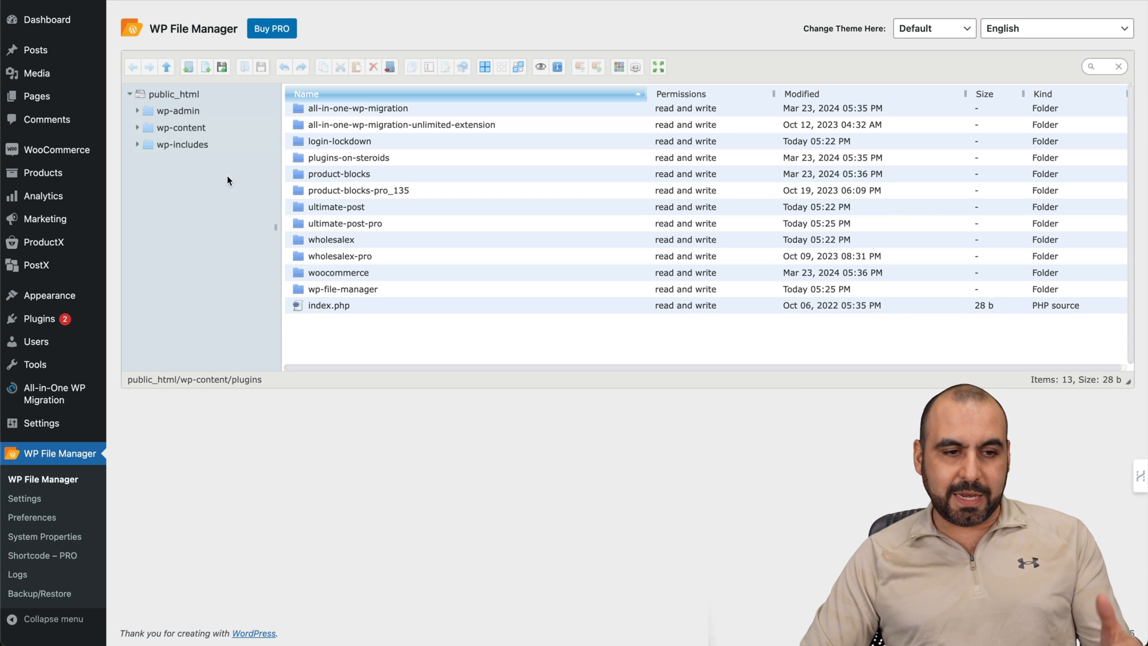
mouse_move(177, 111)
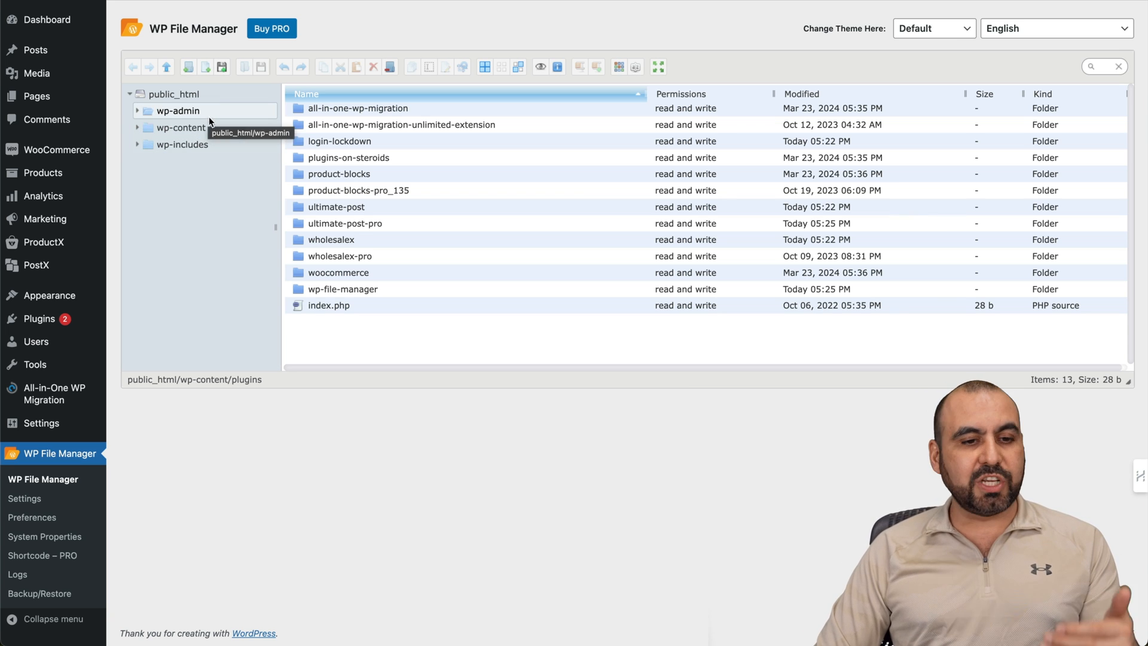
mouse_move(181, 127)
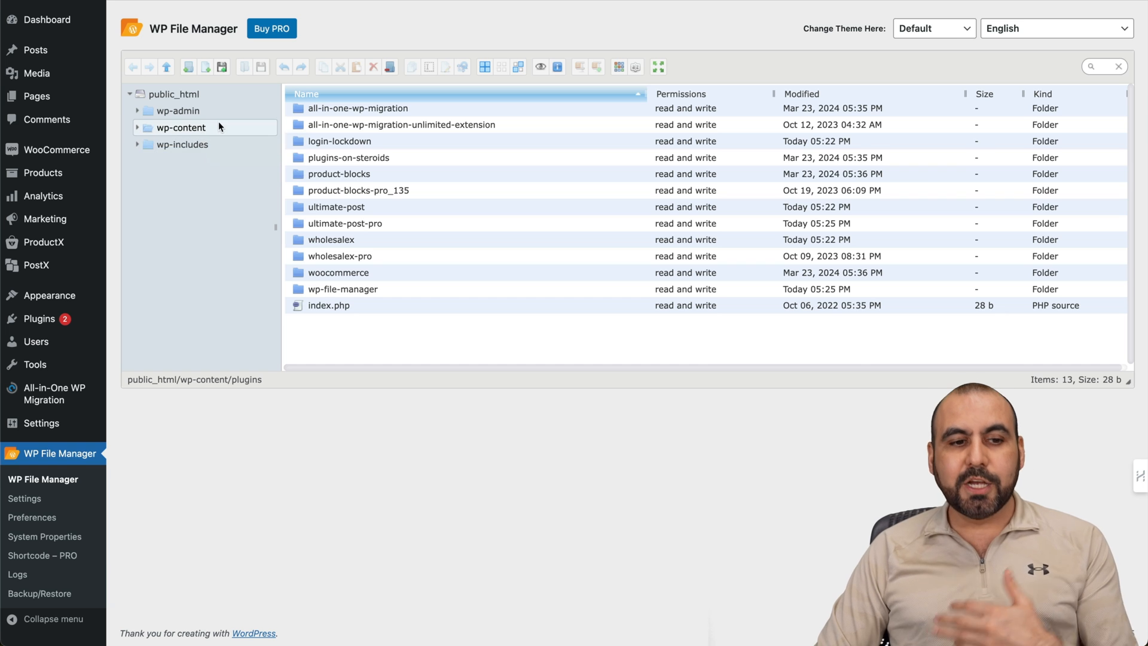
click(182, 127)
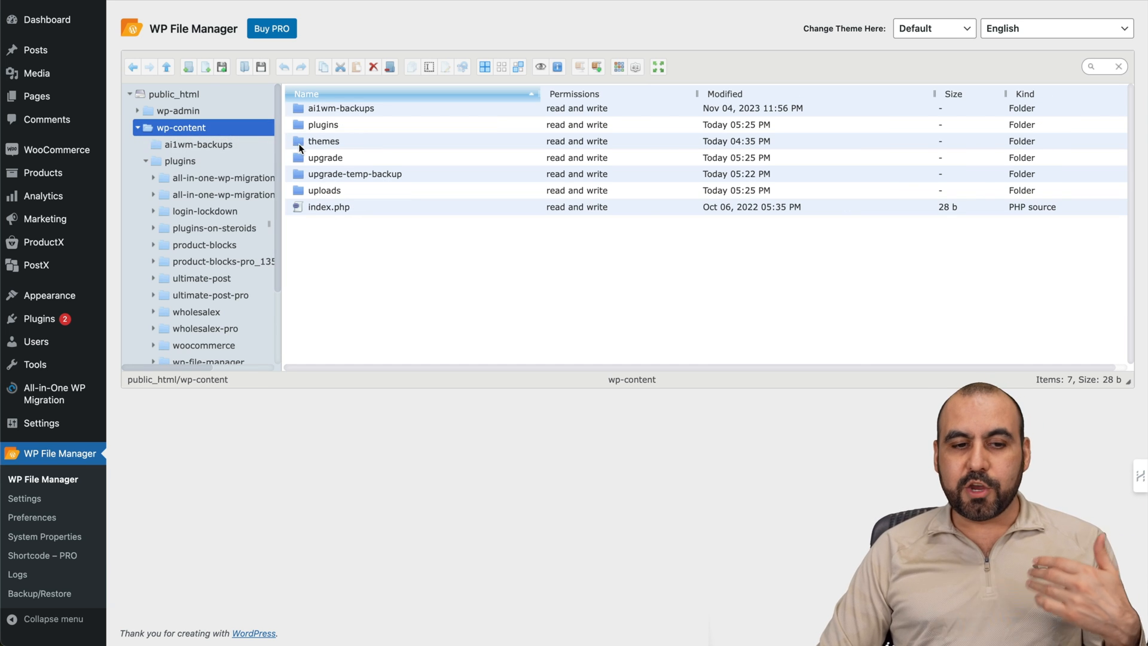
mouse_move(320, 151)
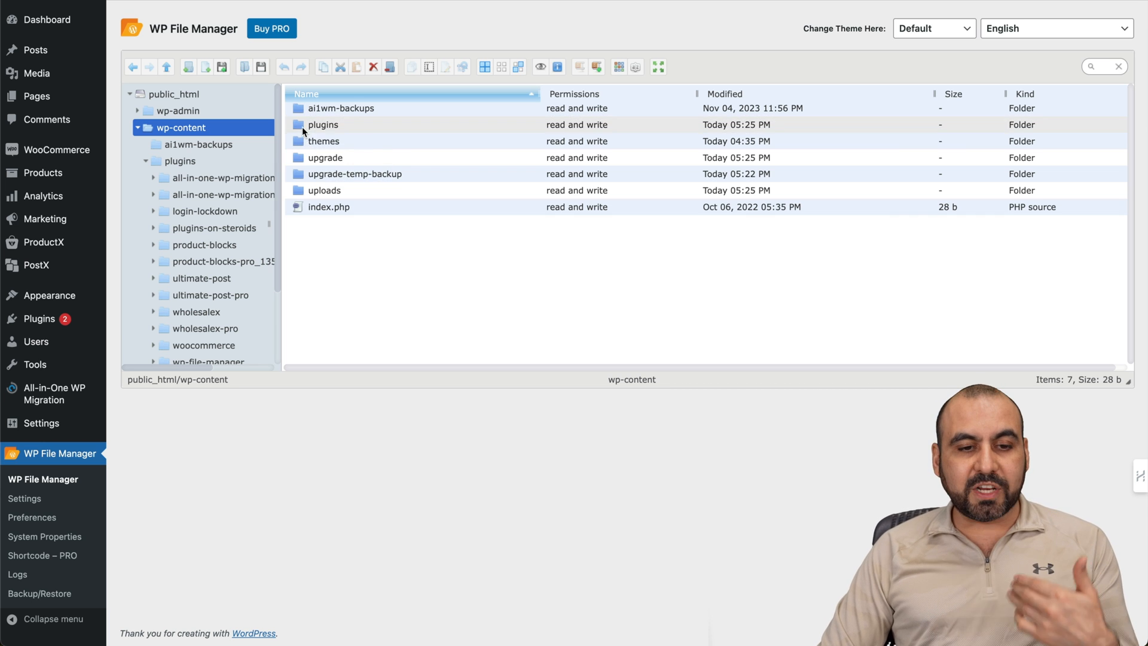
- Open the plugins folder, then the ultimate-post plugin folder
click(322, 124)
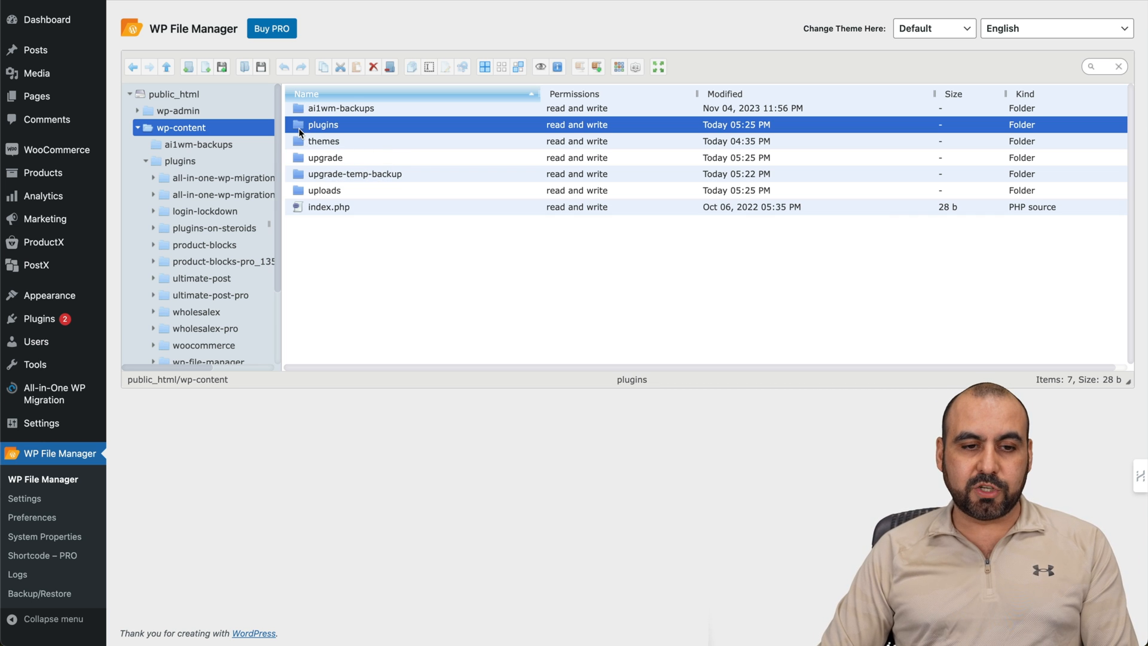
double_click(323, 124)
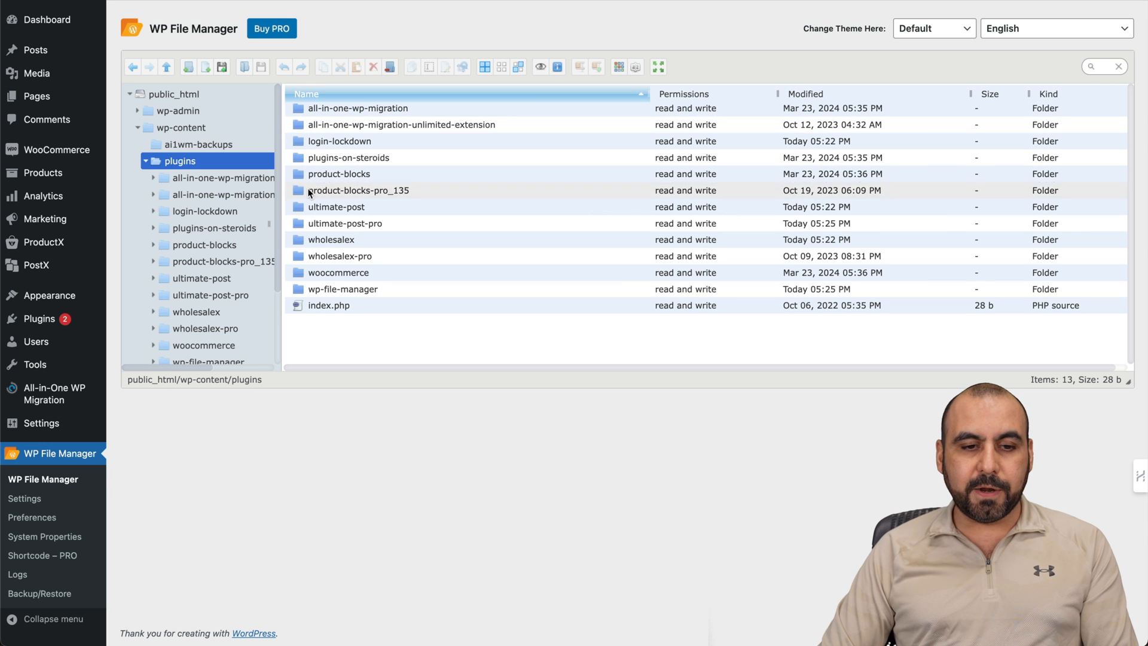
click(359, 190)
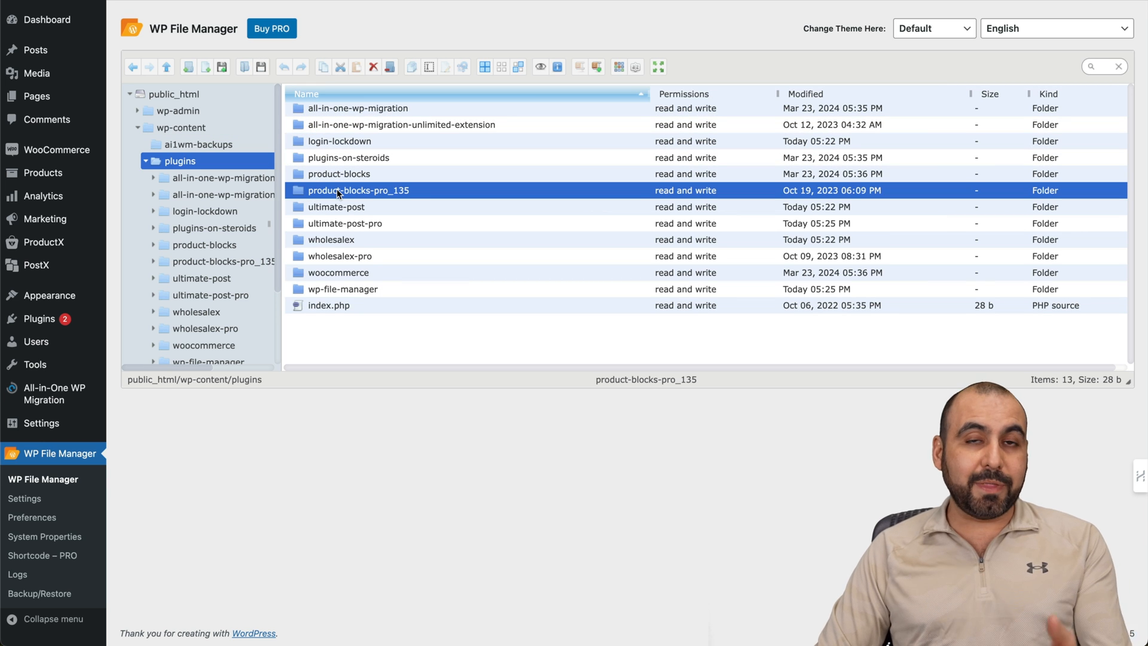
mouse_move(358, 191)
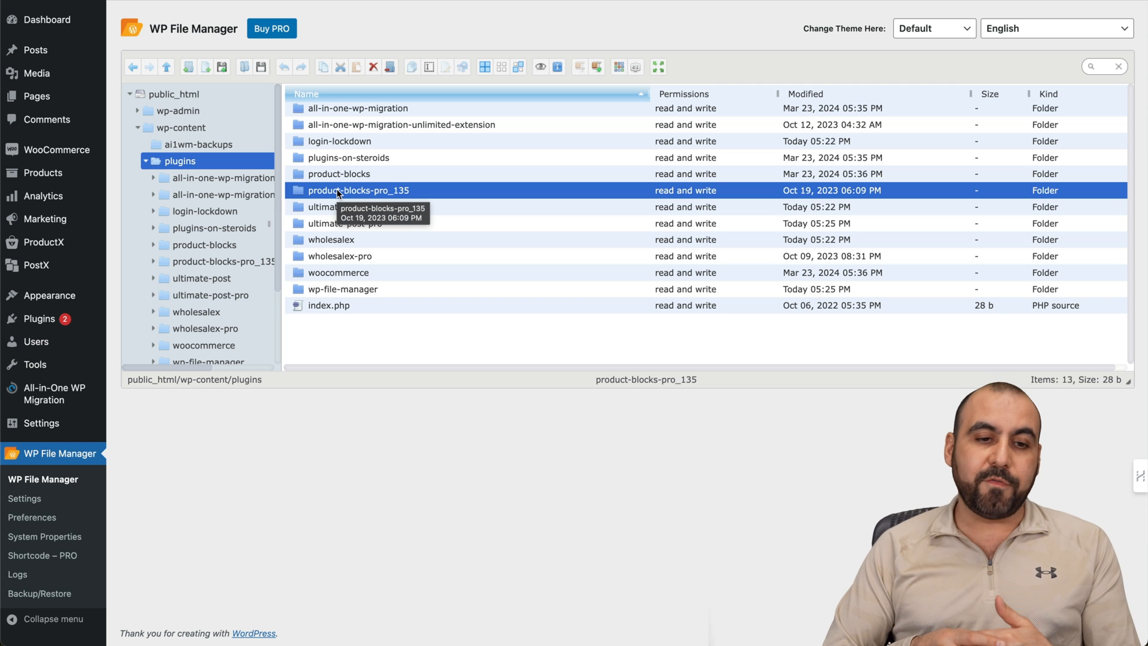
click(335, 207)
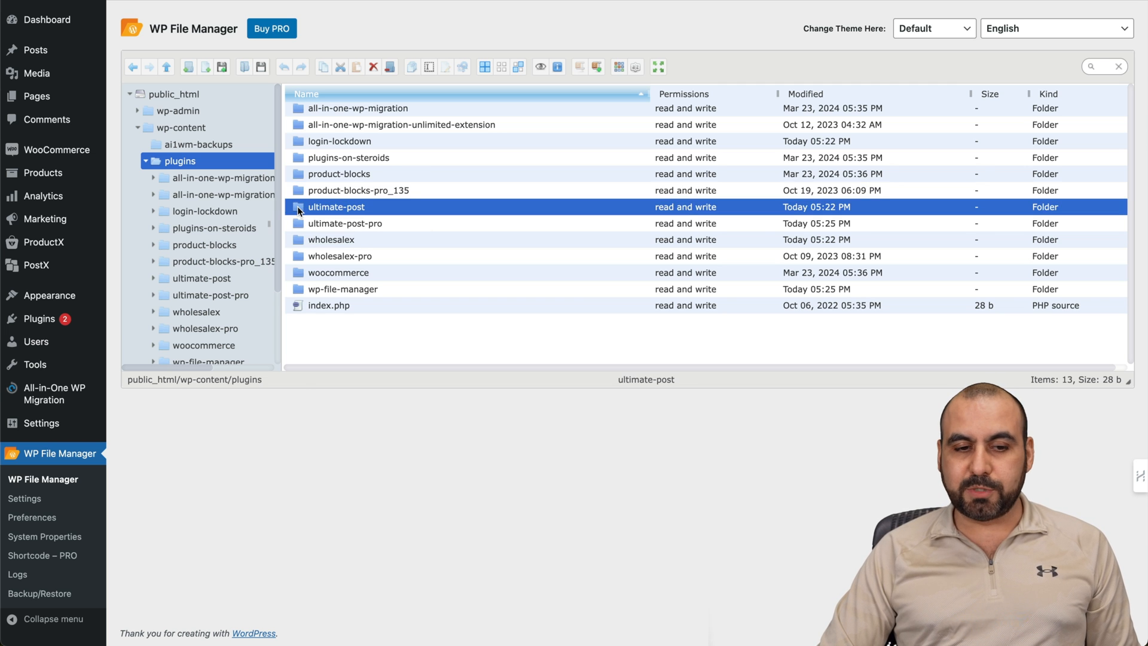
double_click(336, 207)
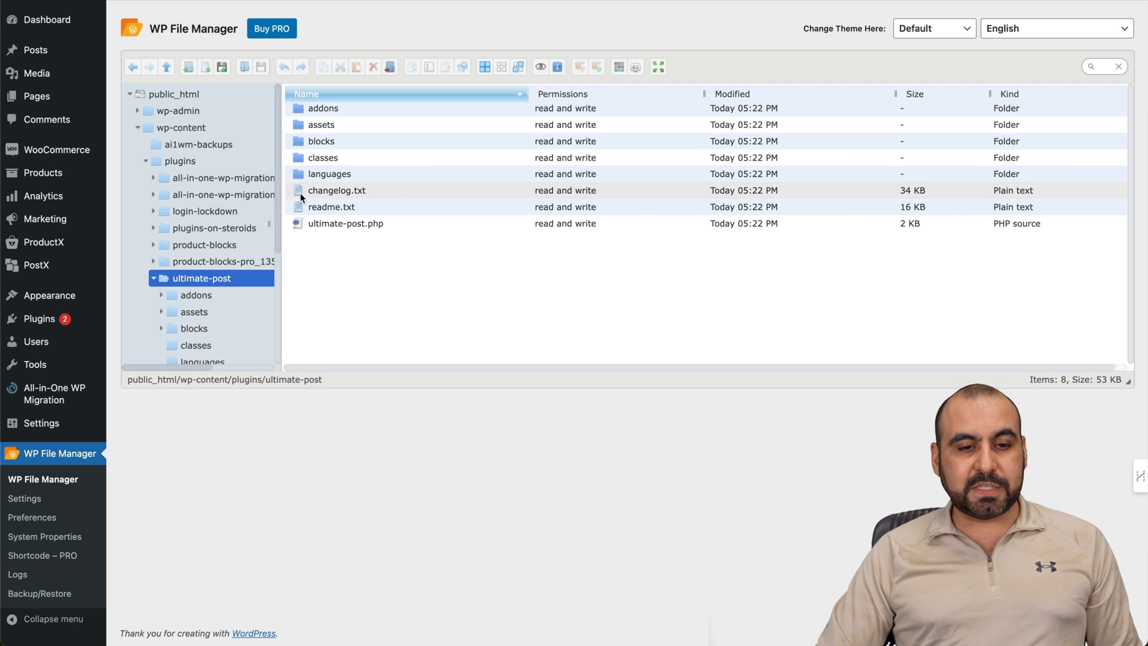
click(337, 190)
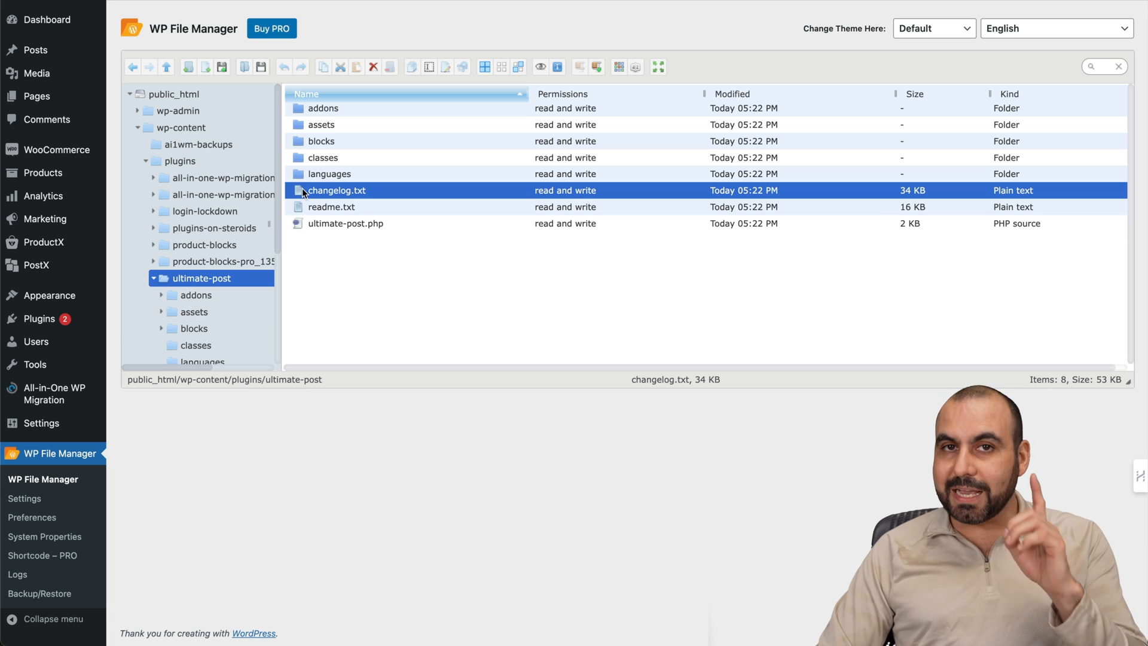
double_click(337, 190)
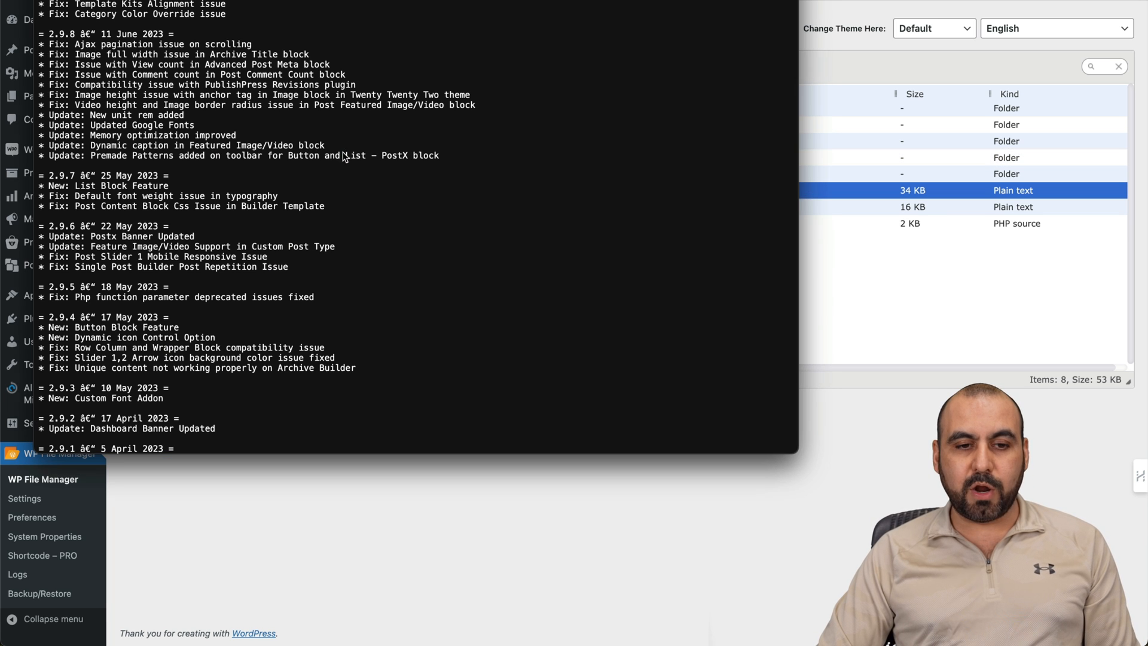
scroll(down, 3)
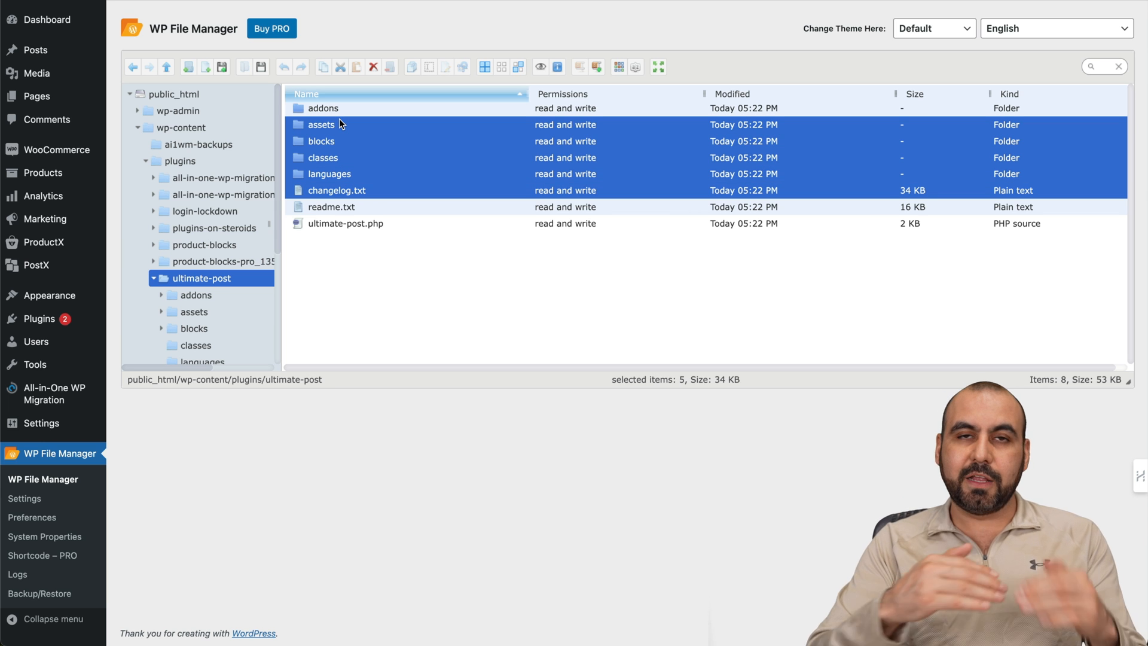
- View a folder's context menu, then show the public_html root folder contents
click(320, 140)
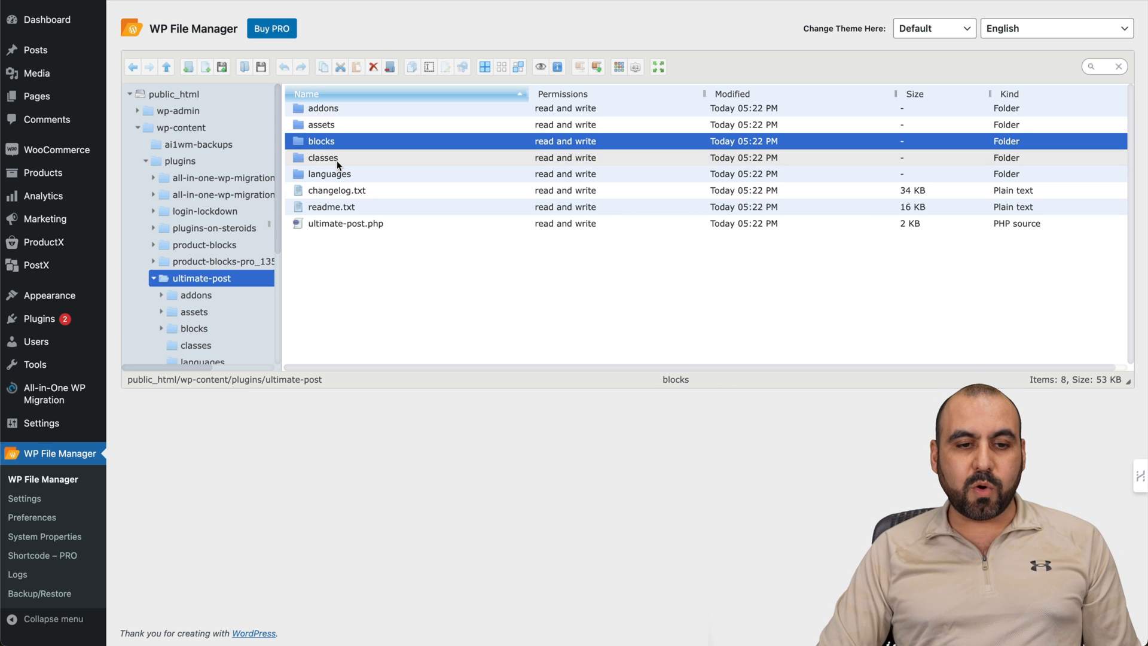
right_click(323, 158)
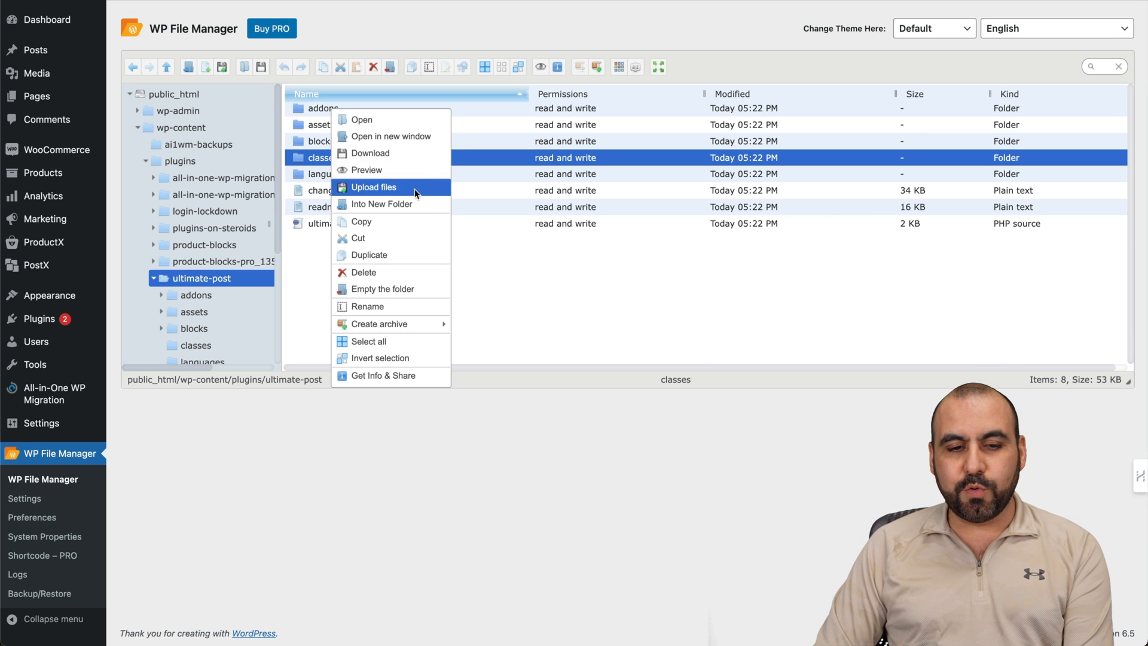
mouse_move(392, 72)
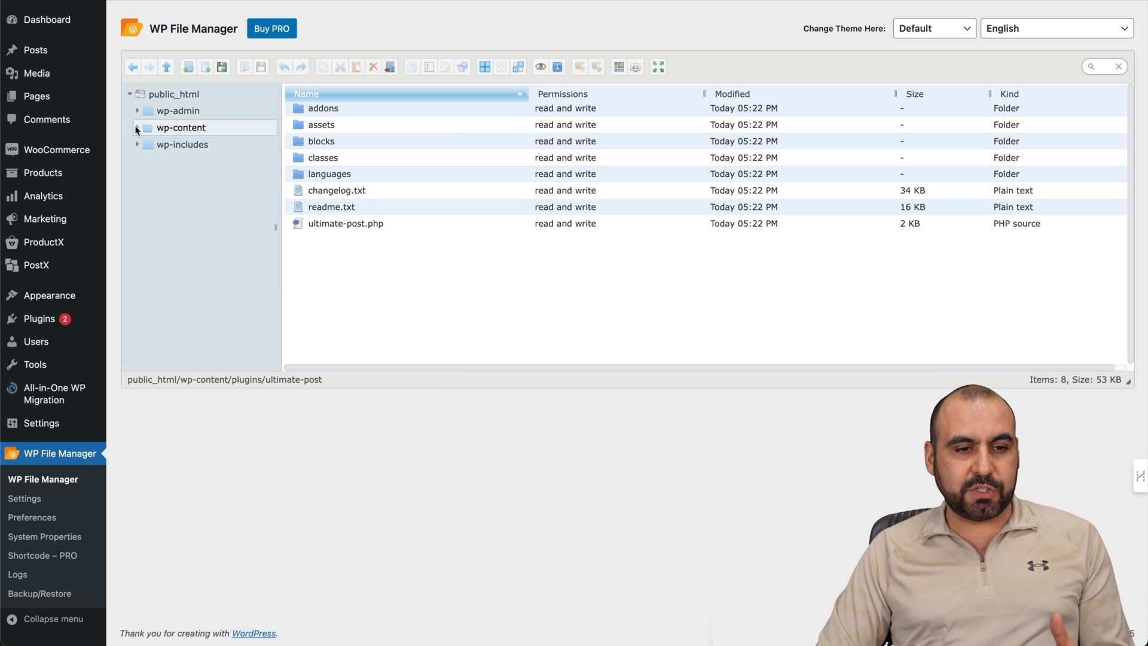
click(175, 93)
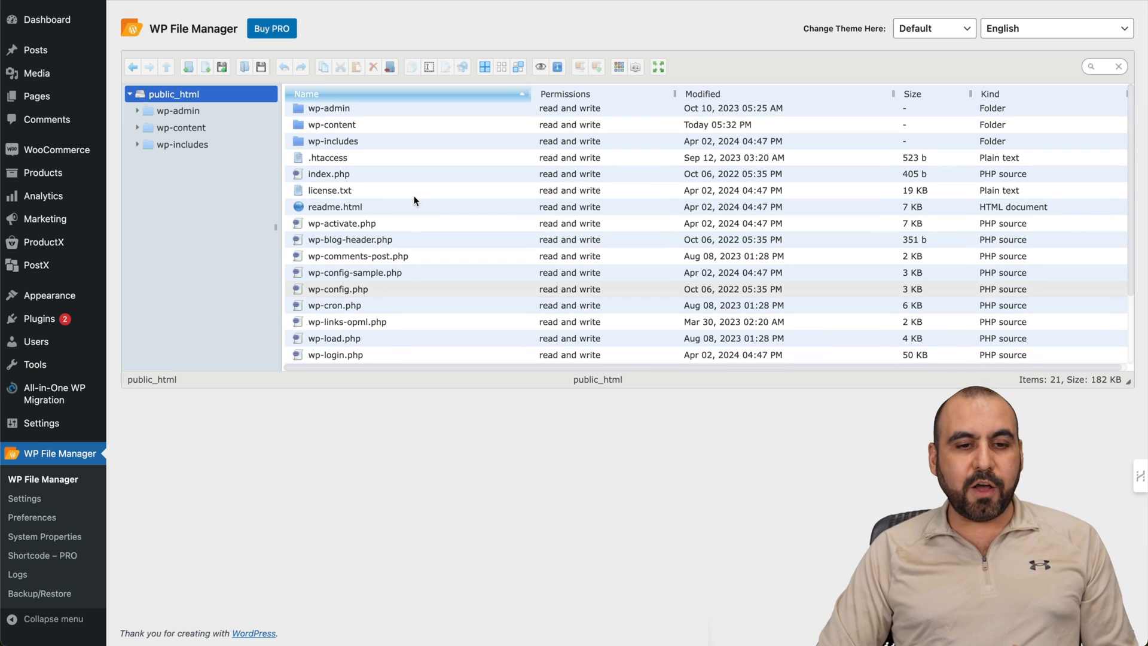
mouse_move(434, 228)
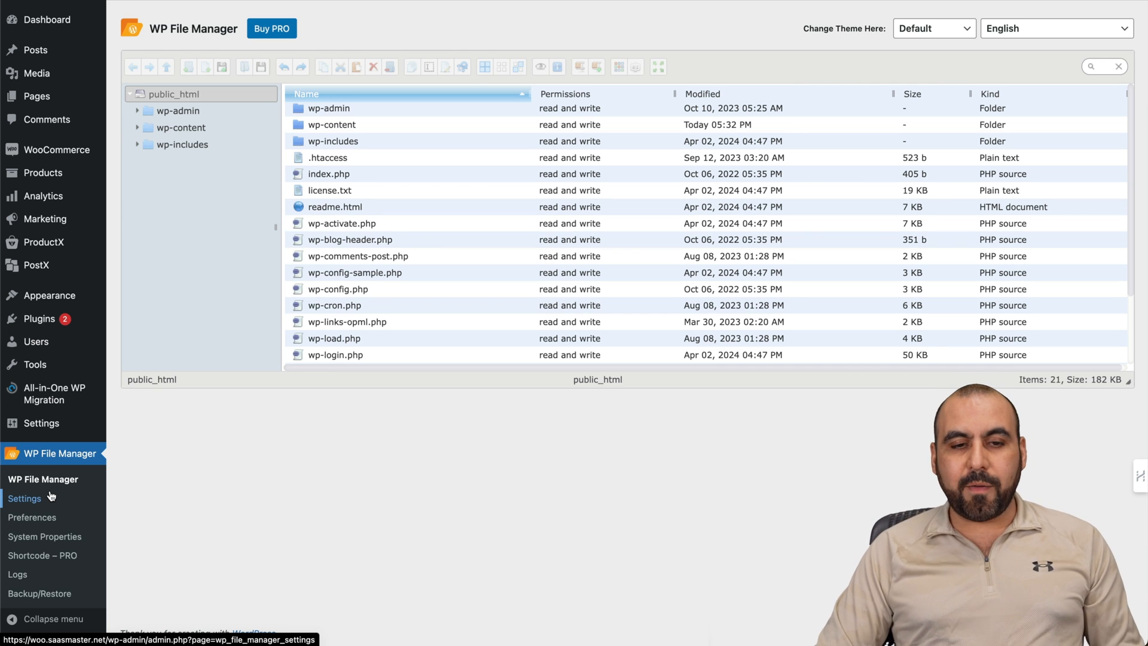
- Scroll through the WP File Manager Settings page, then switch to Preferences
click(24, 498)
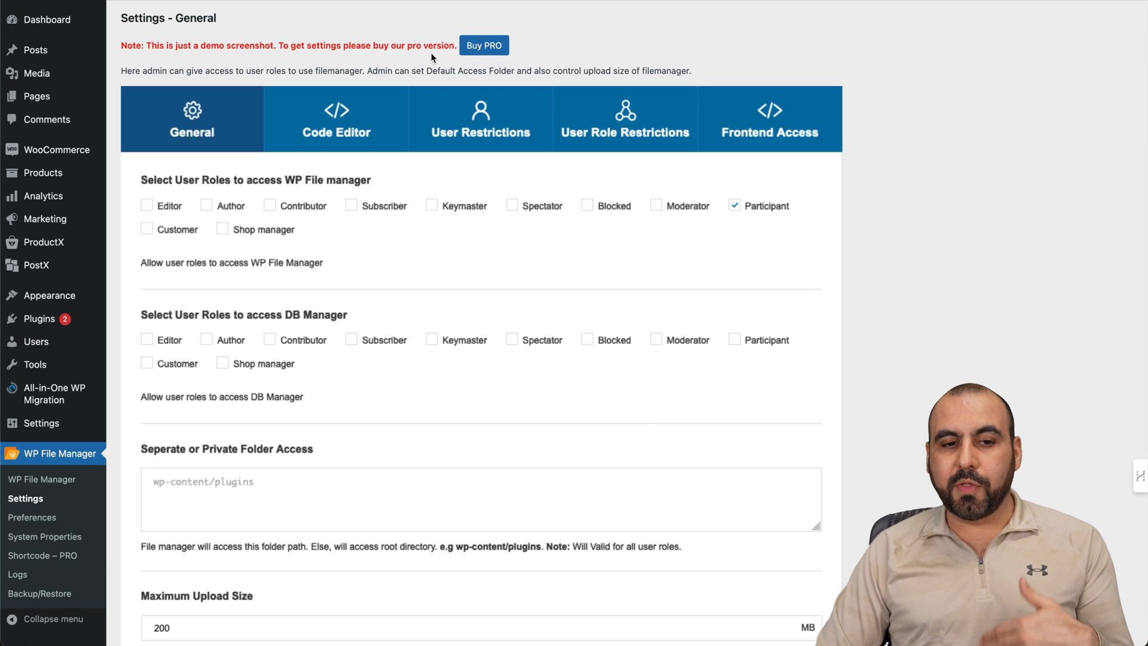
mouse_move(291, 111)
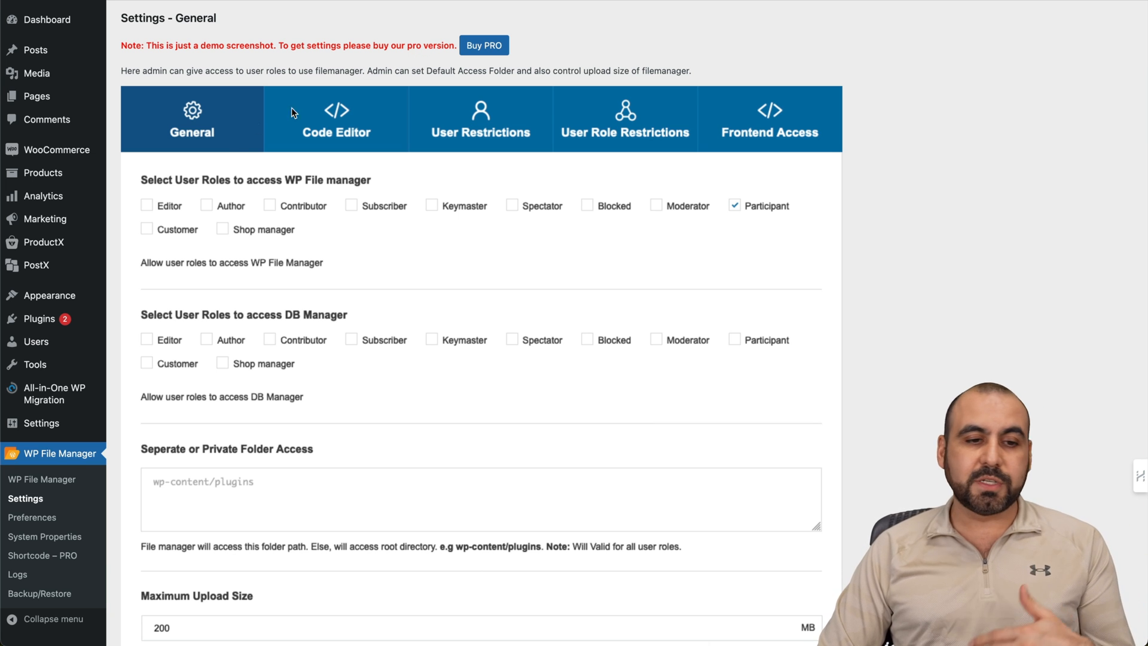
mouse_move(490, 149)
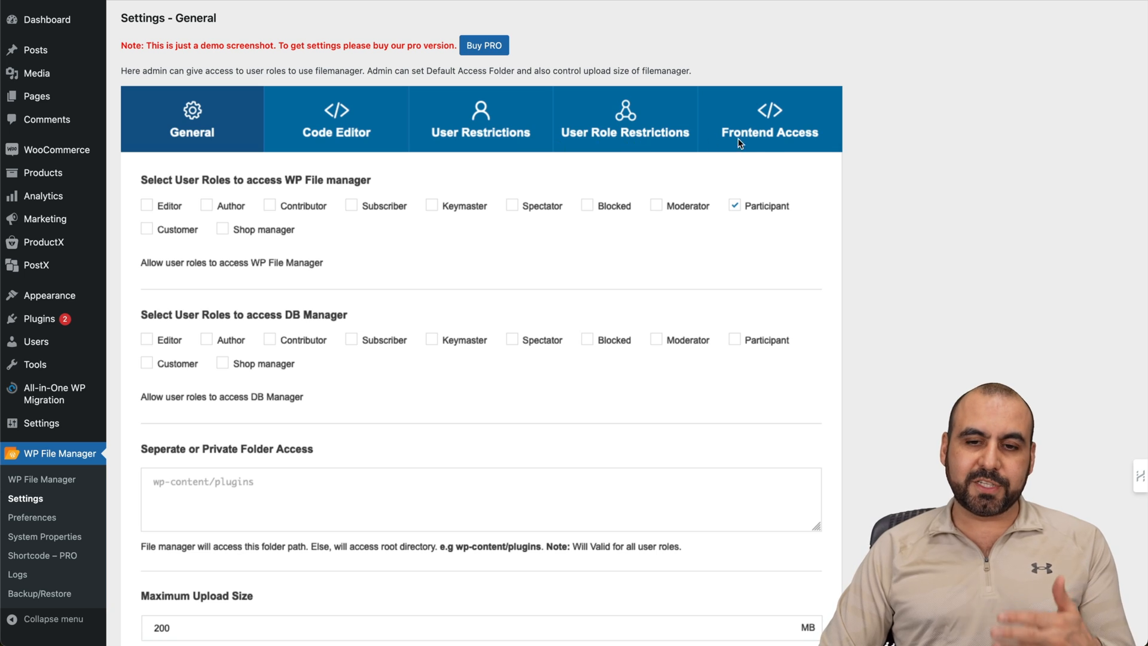
scroll(down, 3)
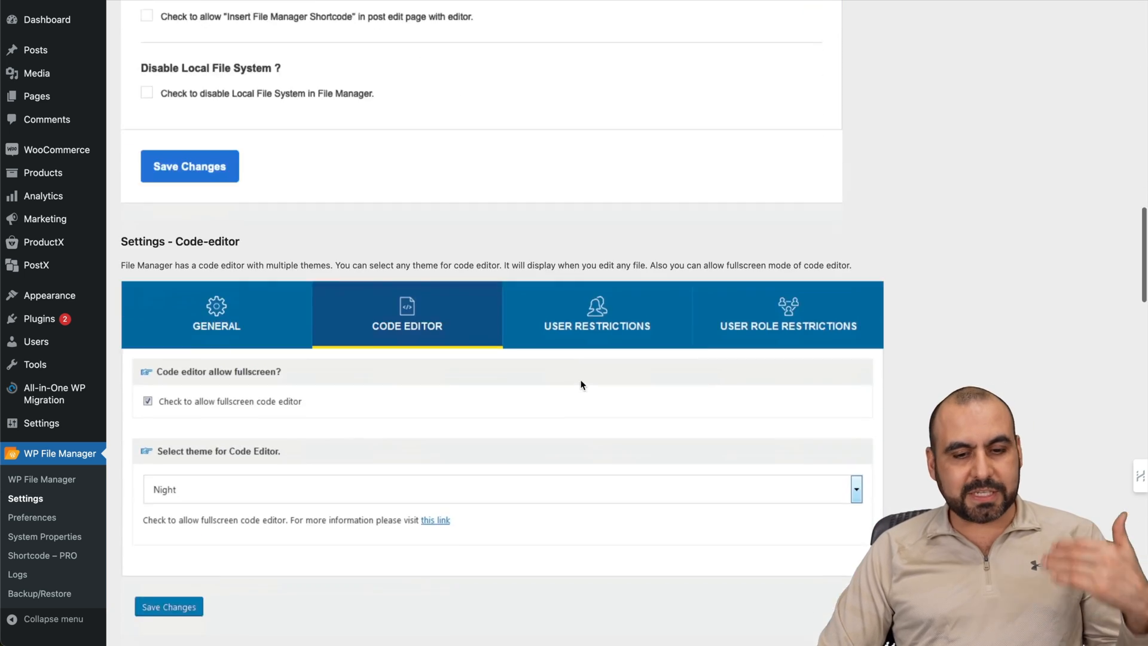
scroll(down, 3)
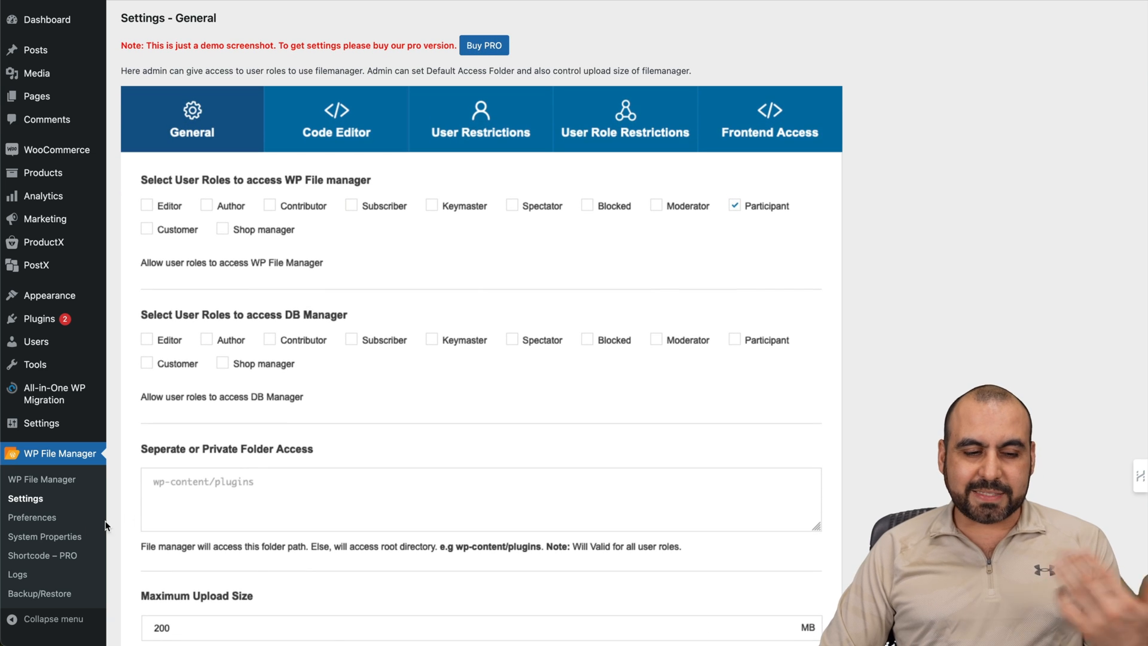
click(32, 517)
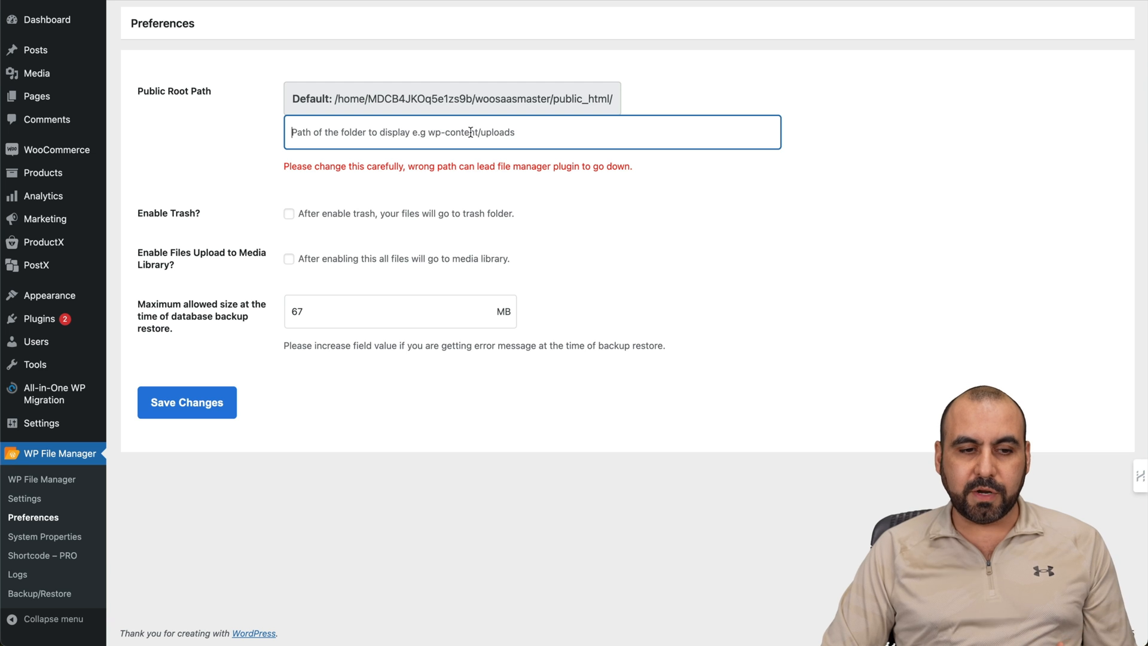
mouse_move(378, 213)
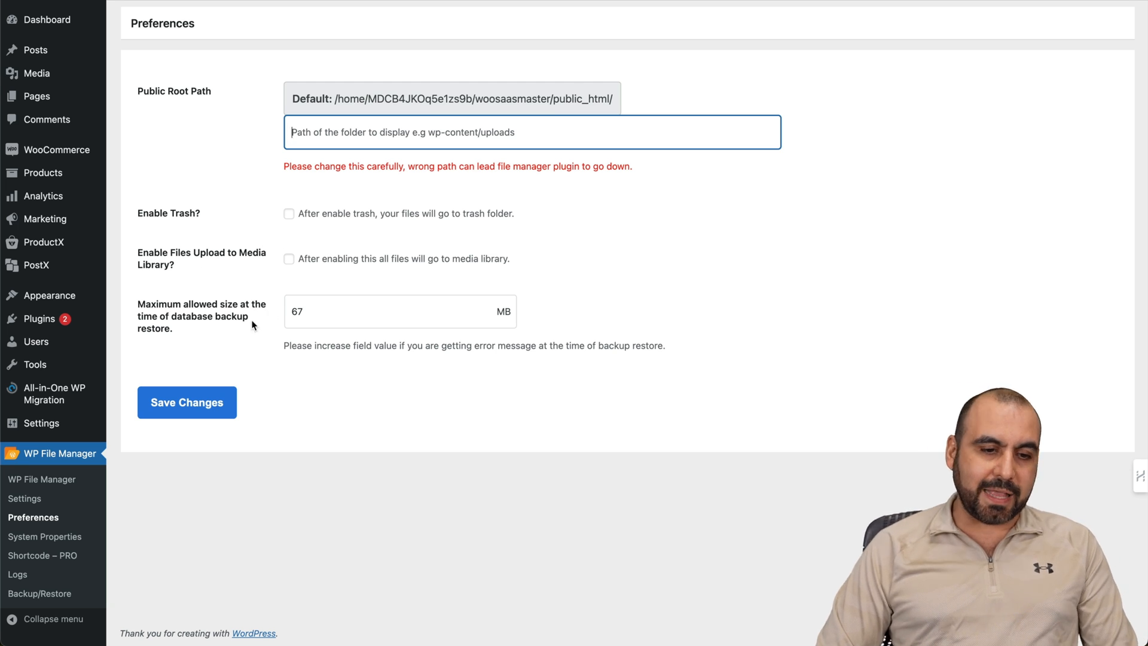
mouse_move(270, 316)
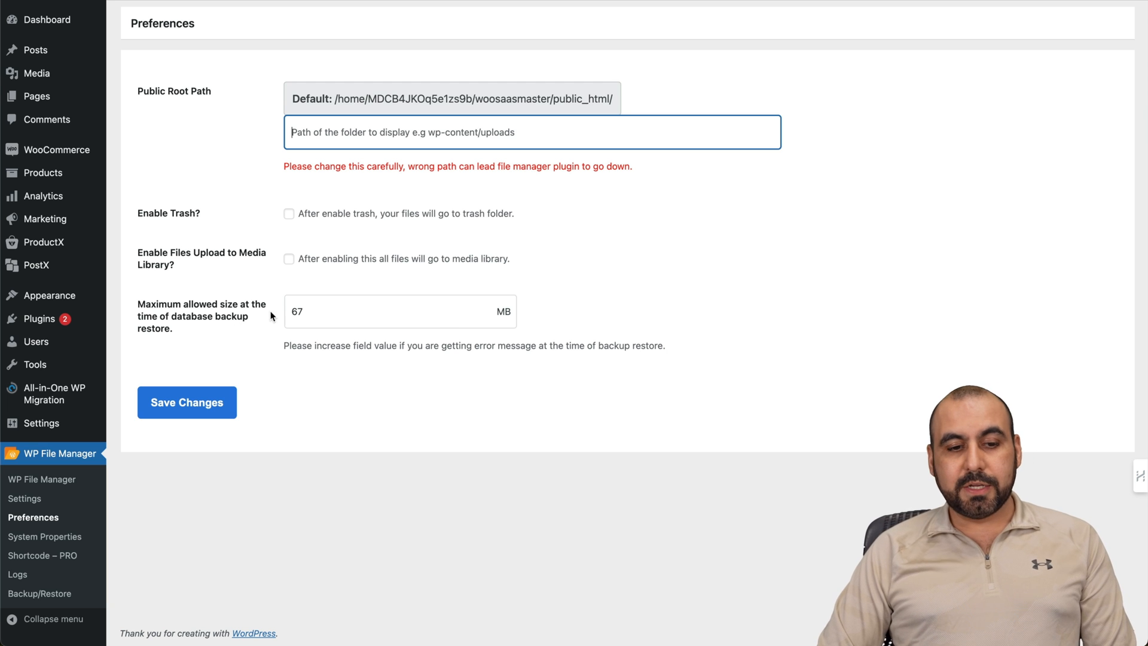
mouse_move(352, 336)
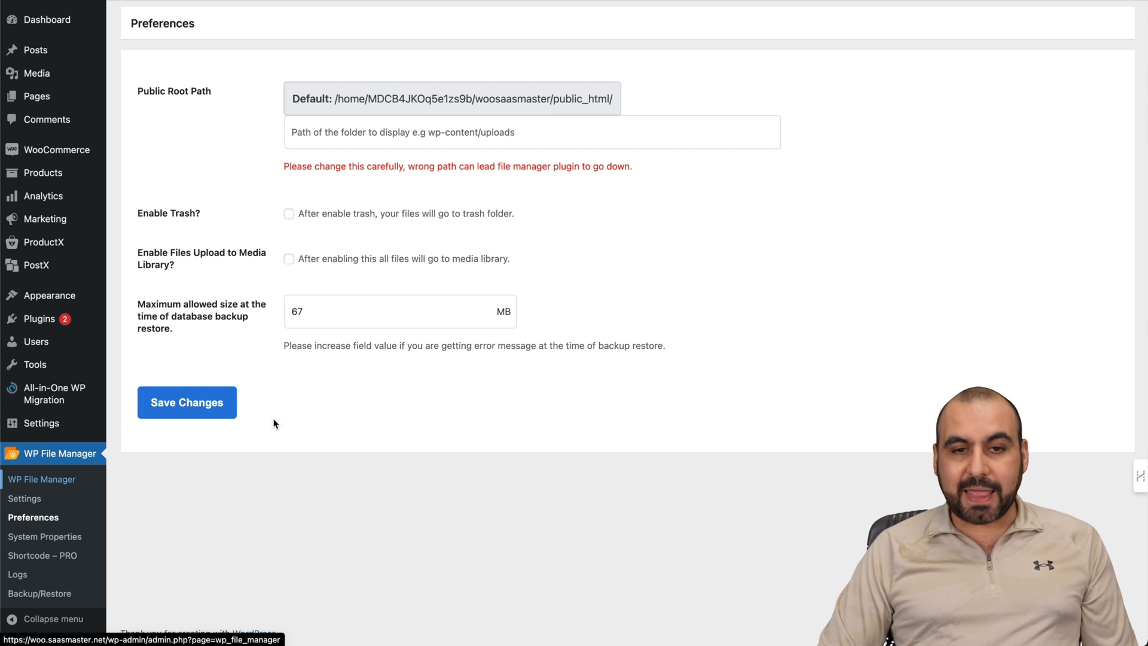
- Go back to the WP File Manager main browser from the admin sidebar
click(41, 479)
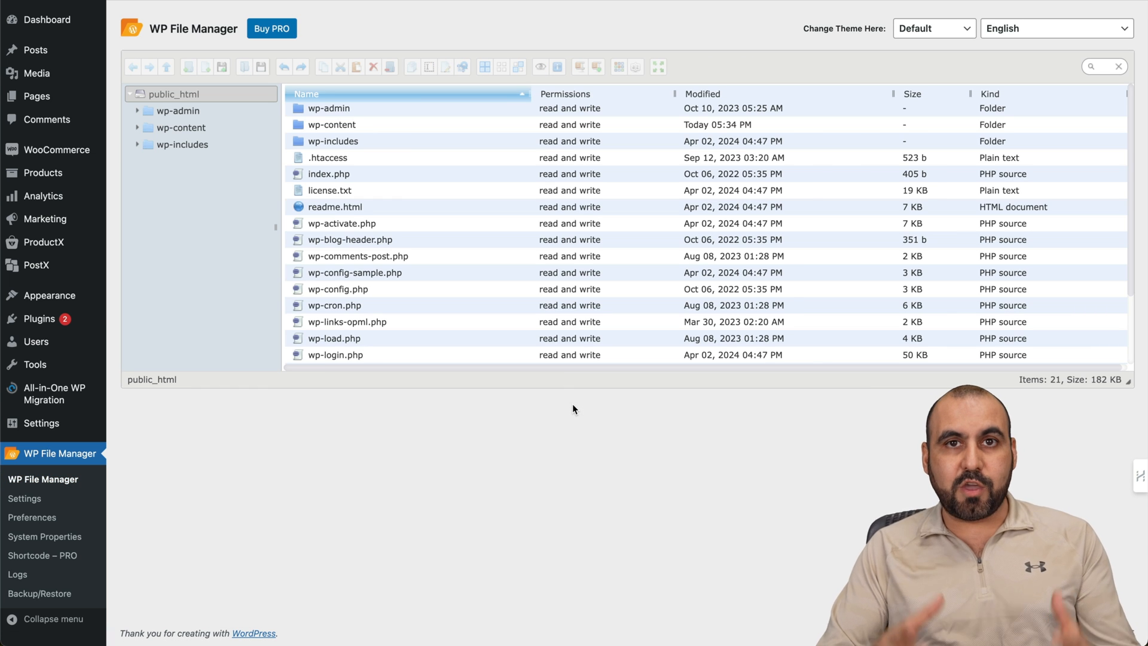